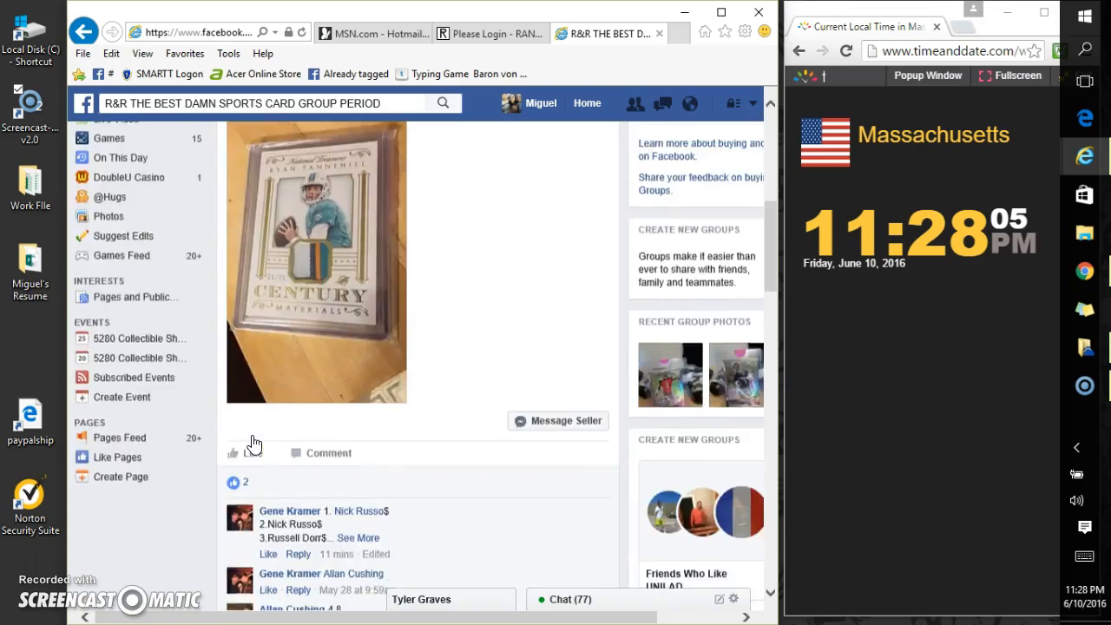
Copy the host's numbered comment listing the ten giveaway spot names
{"action": "scroll", "scroll_direction": "down", "scroll_amount": 3}
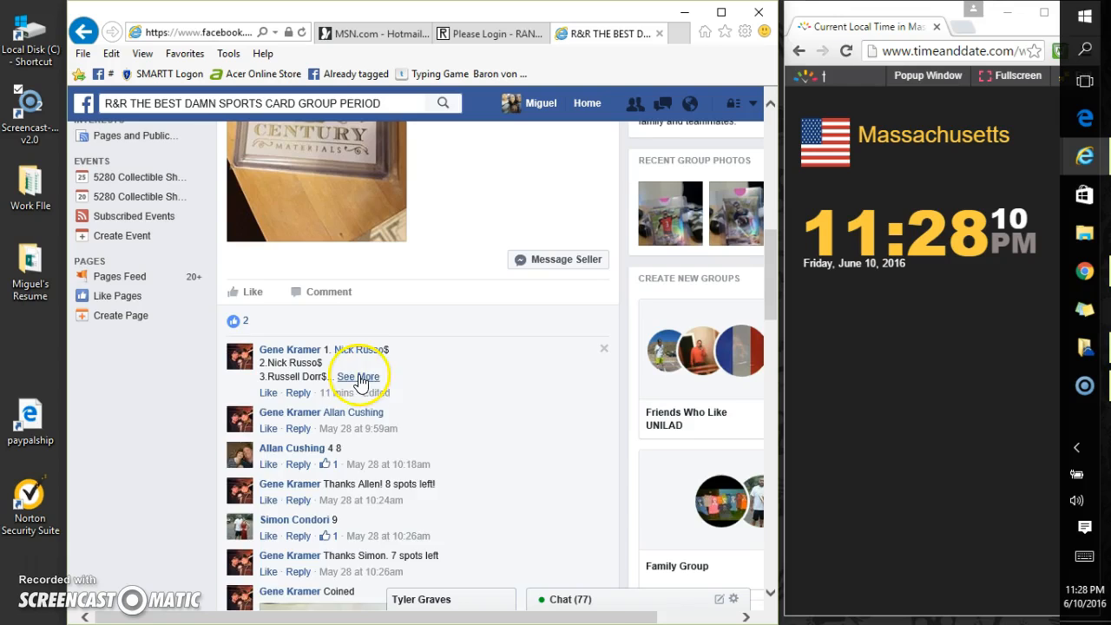
{"action": "right_click", "coordinate": [356, 376]}
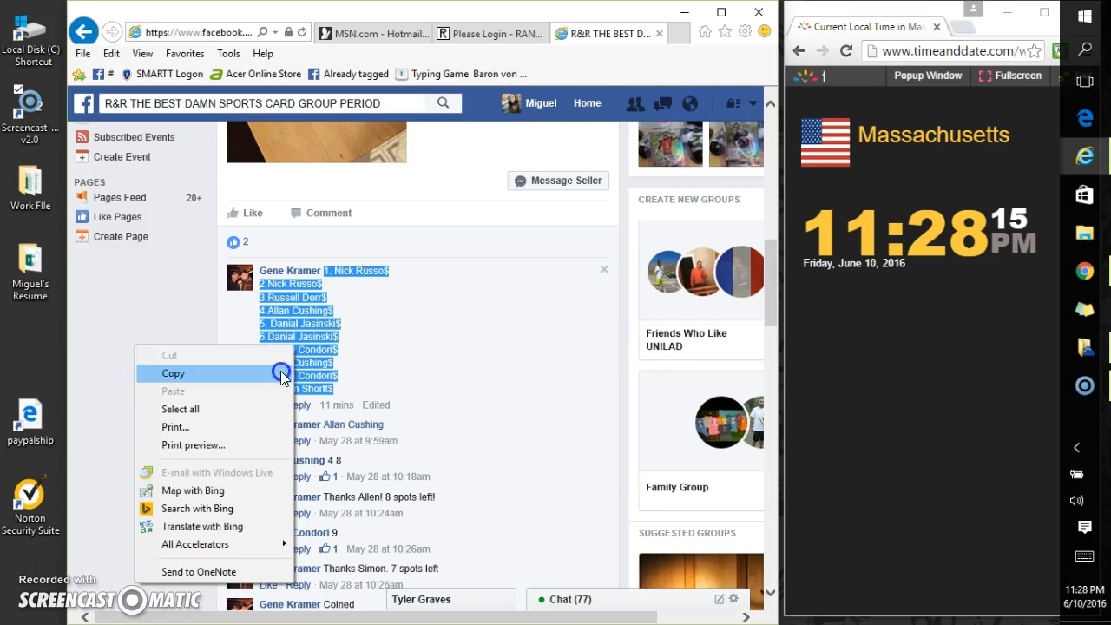
{"action": "left_click", "coordinate": [173, 374]}
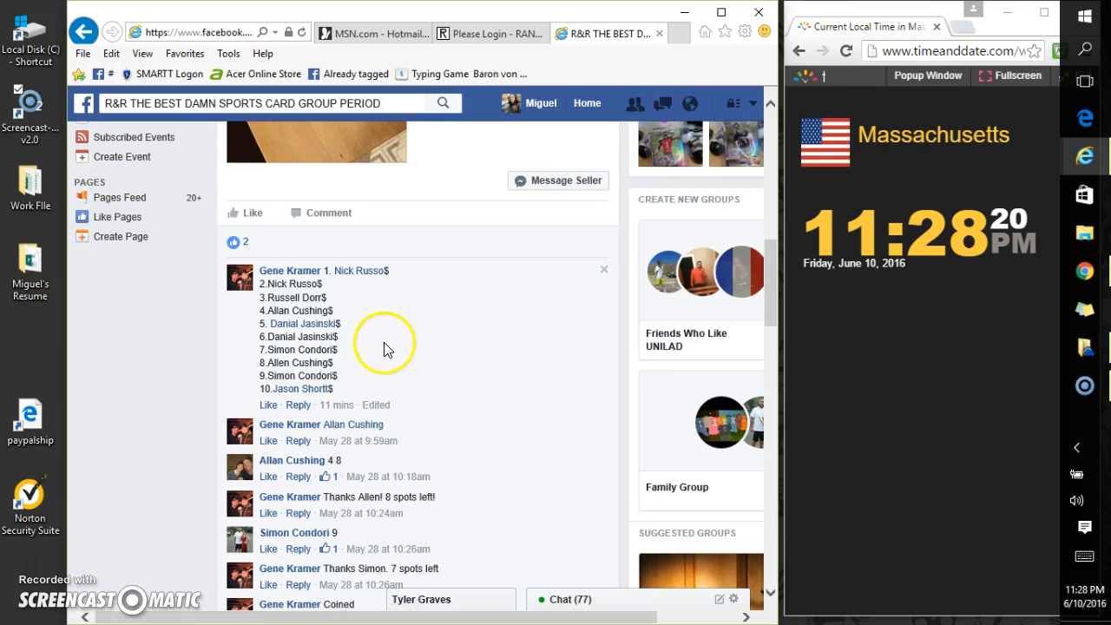
{"action": "scroll", "scroll_direction": "down", "scroll_amount": 3}
{"action": "type", "text": "live."}
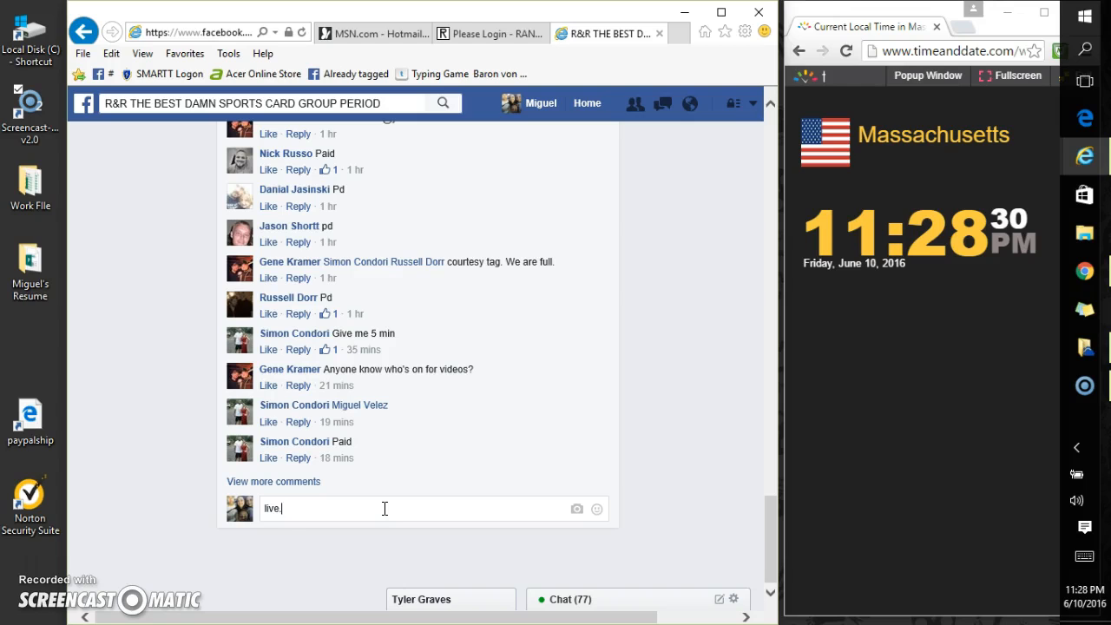
{"action": "left_click", "coordinate": [266, 481]}
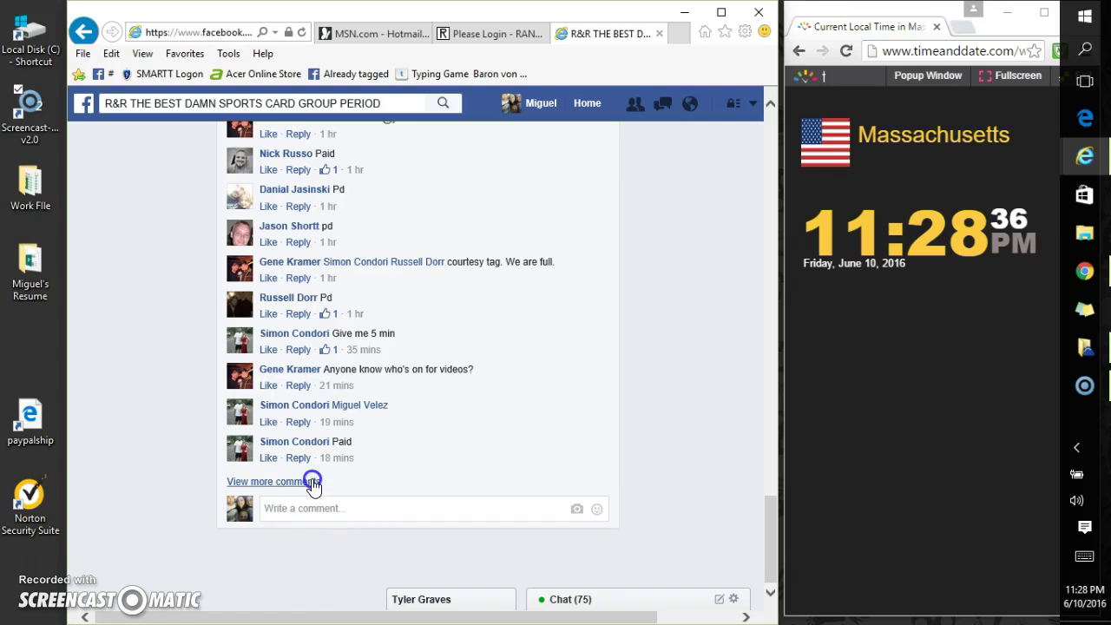
{"action": "left_click", "coordinate": [490, 33]}
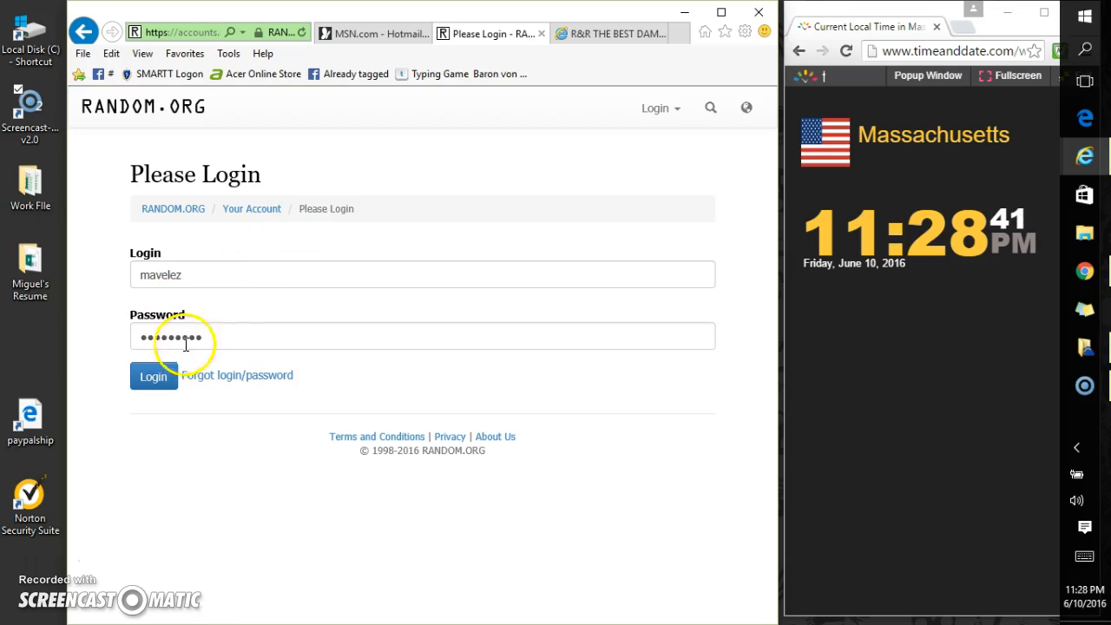
Log in to the RANDOM.ORG account
{"action": "left_click", "coordinate": [154, 376]}
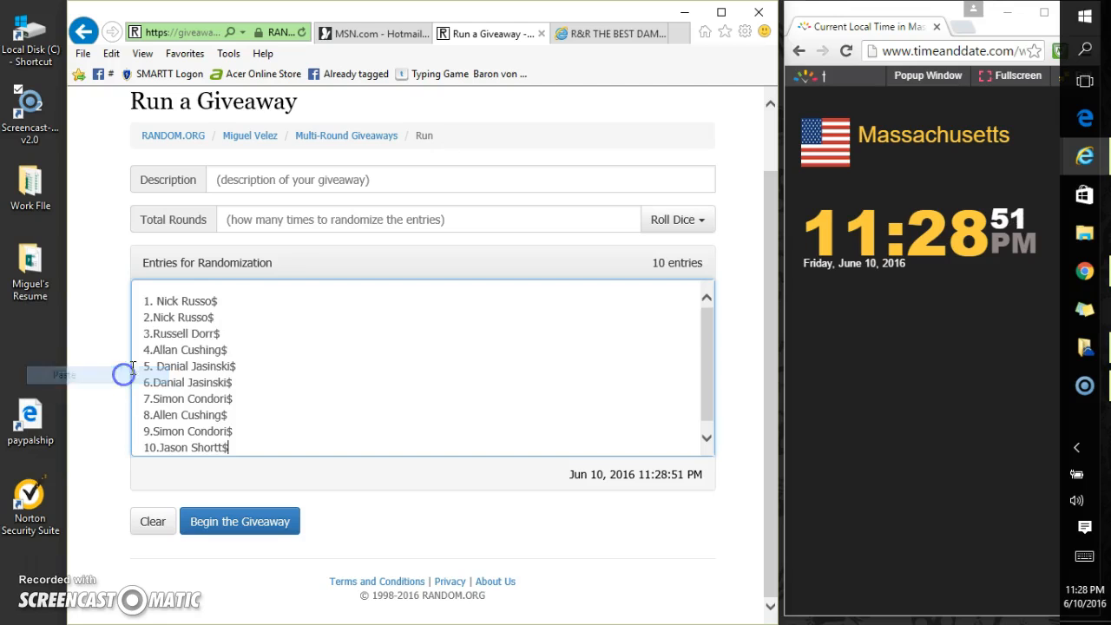
Set the description to 'Gene Kramer' and accept a dice-rolled total of 8 rounds
{"action": "left_click", "coordinate": [460, 179]}
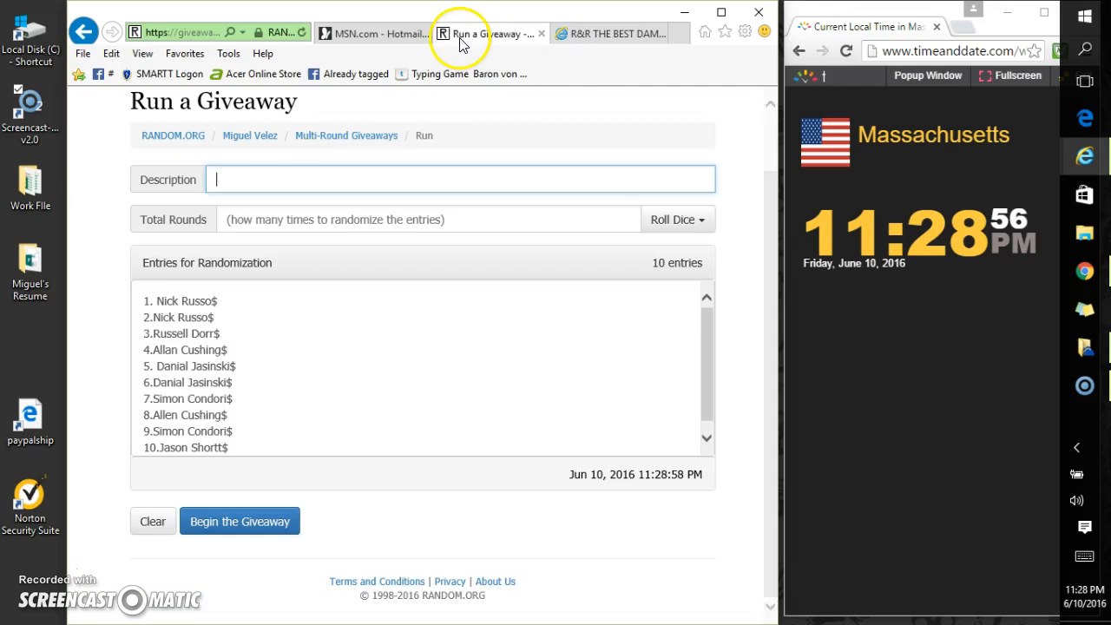
{"action": "type", "text": "Gene Kr"}
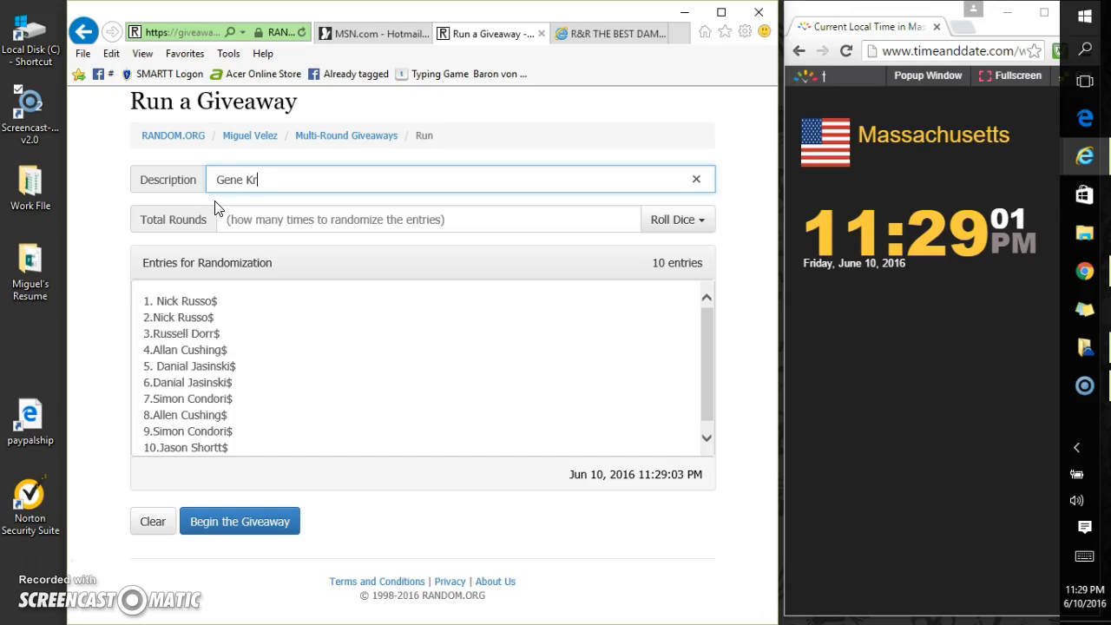
{"action": "type", "text": "amer"}
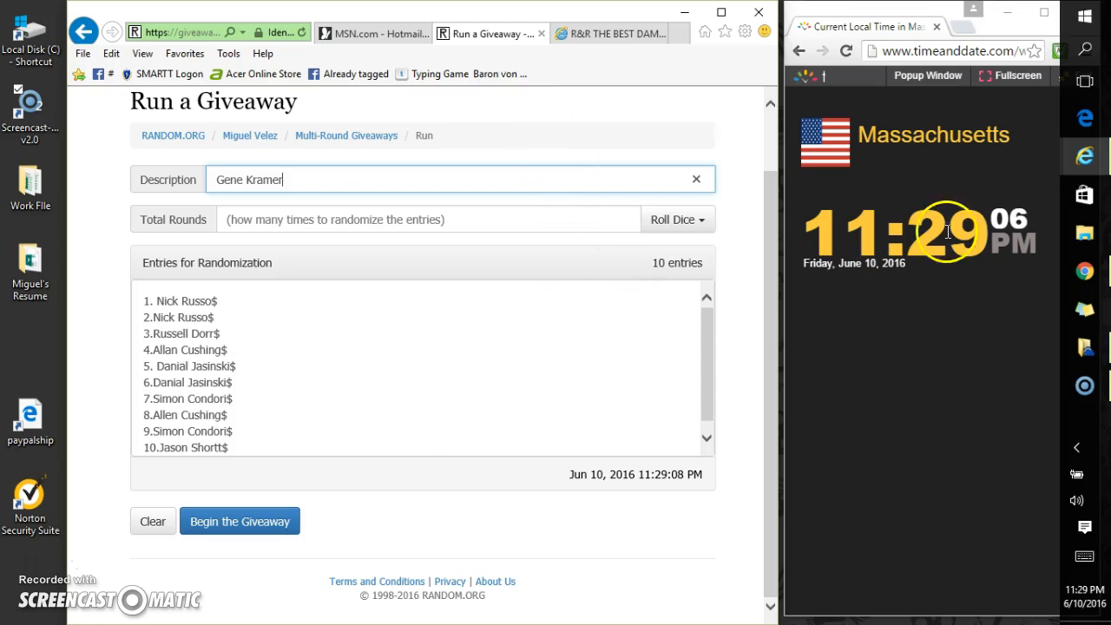
{"action": "left_click", "coordinate": [673, 219]}
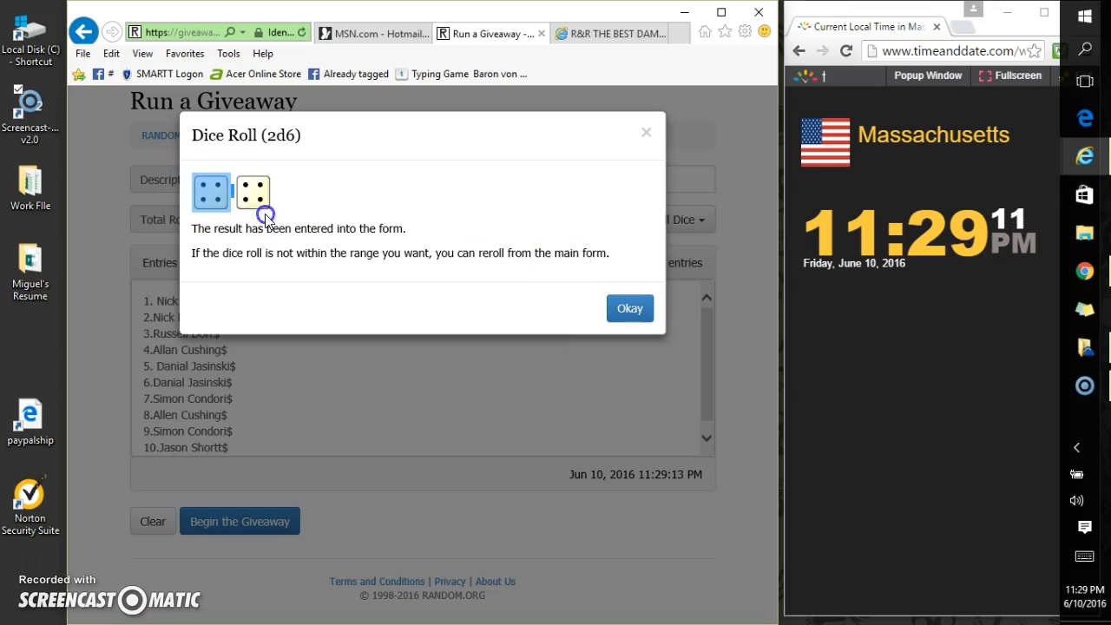
{"action": "left_click", "coordinate": [630, 308]}
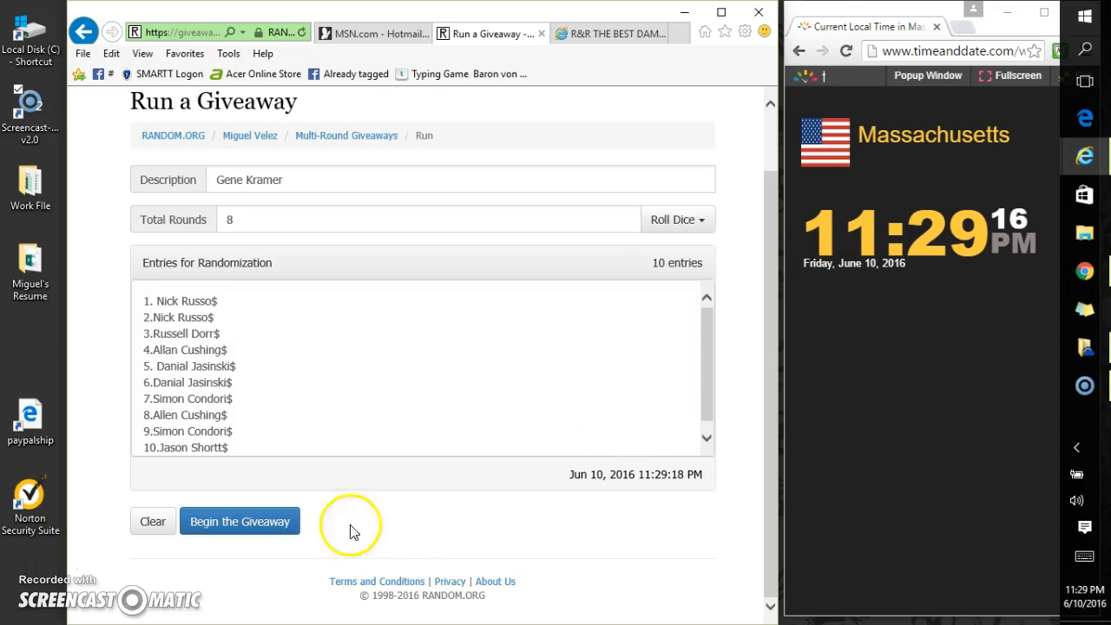
Begin the giveaway and advance through the rounds up to round 7 of 8
{"action": "left_click", "coordinate": [239, 521]}
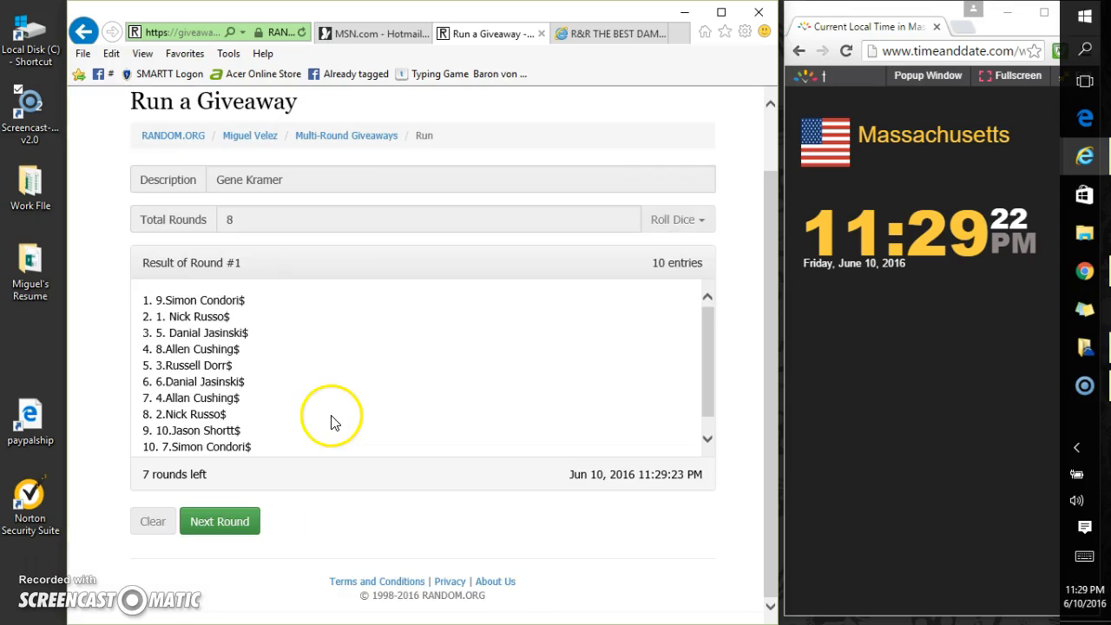
{"action": "left_click", "coordinate": [218, 521]}
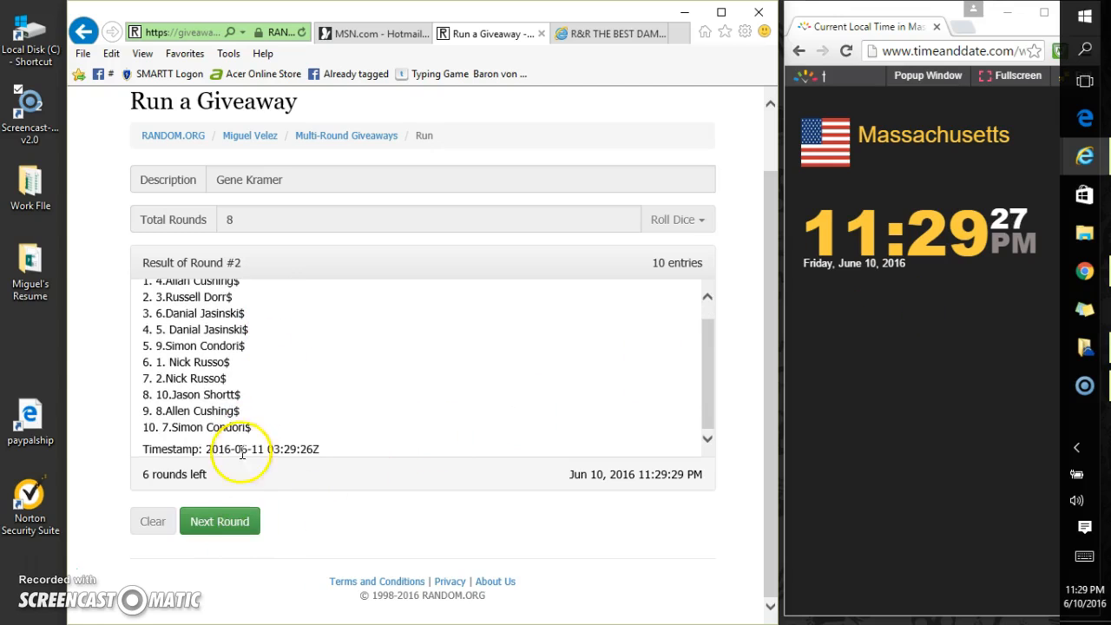
{"action": "left_click", "coordinate": [219, 521]}
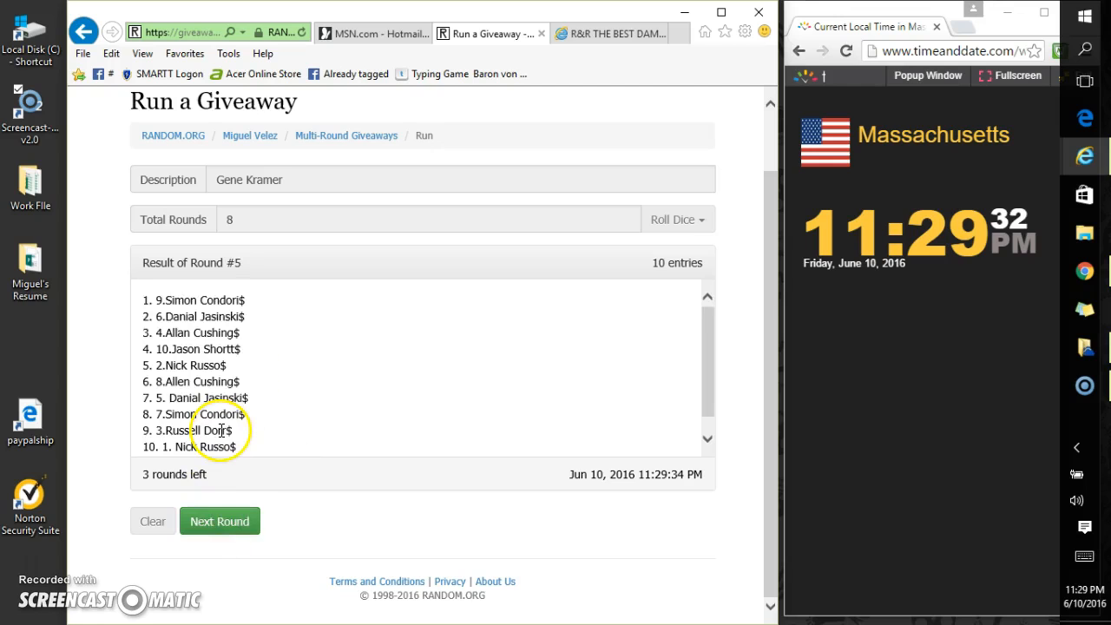
{"action": "left_click", "coordinate": [220, 521]}
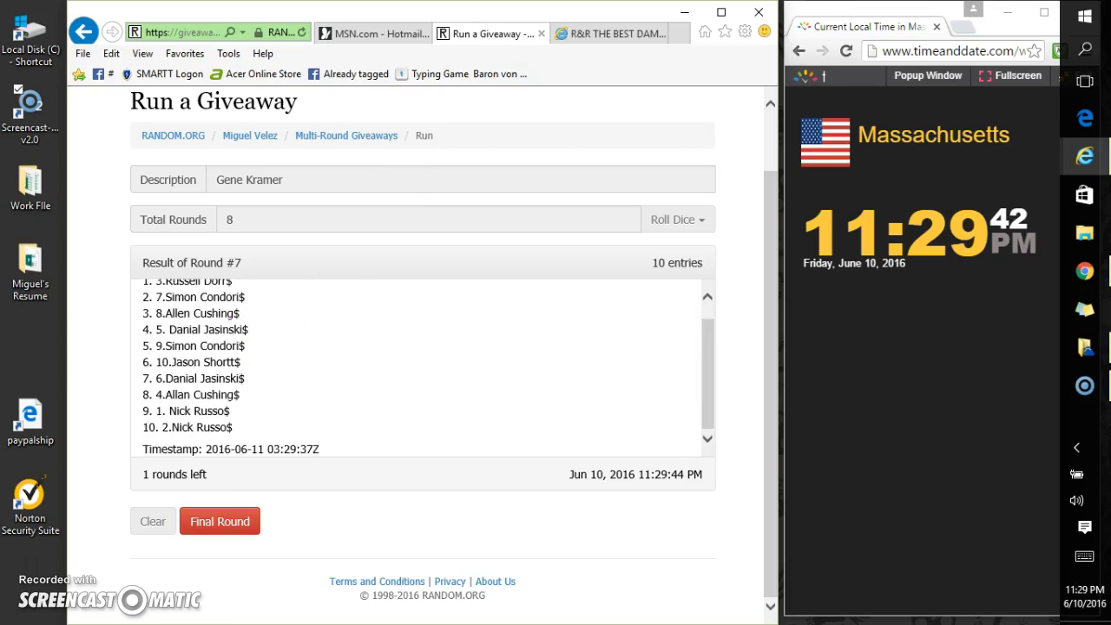
Run round 8 and reveal the final ten-name order with verification code drhqwr
{"action": "left_click", "coordinate": [608, 33]}
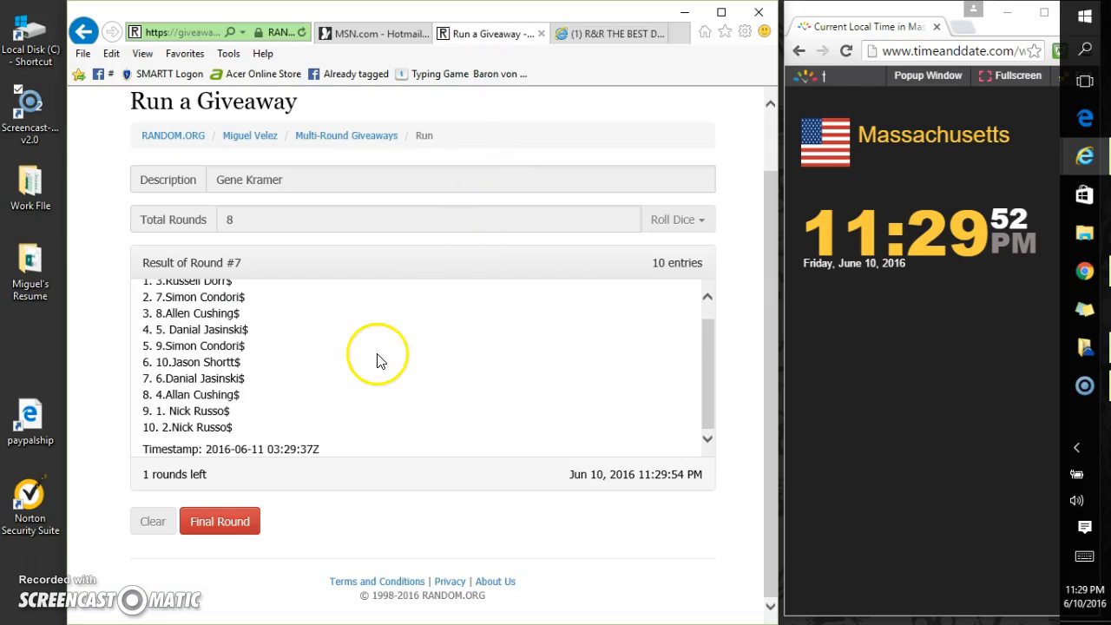
{"action": "left_click", "coordinate": [219, 521]}
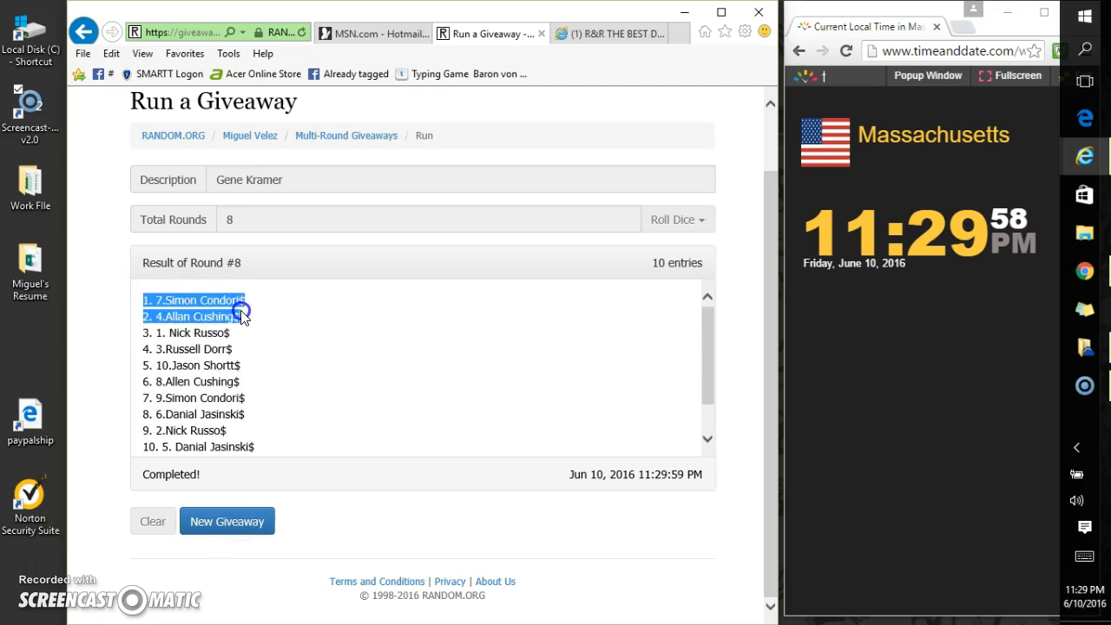
{"action": "left_click", "coordinate": [579, 336]}
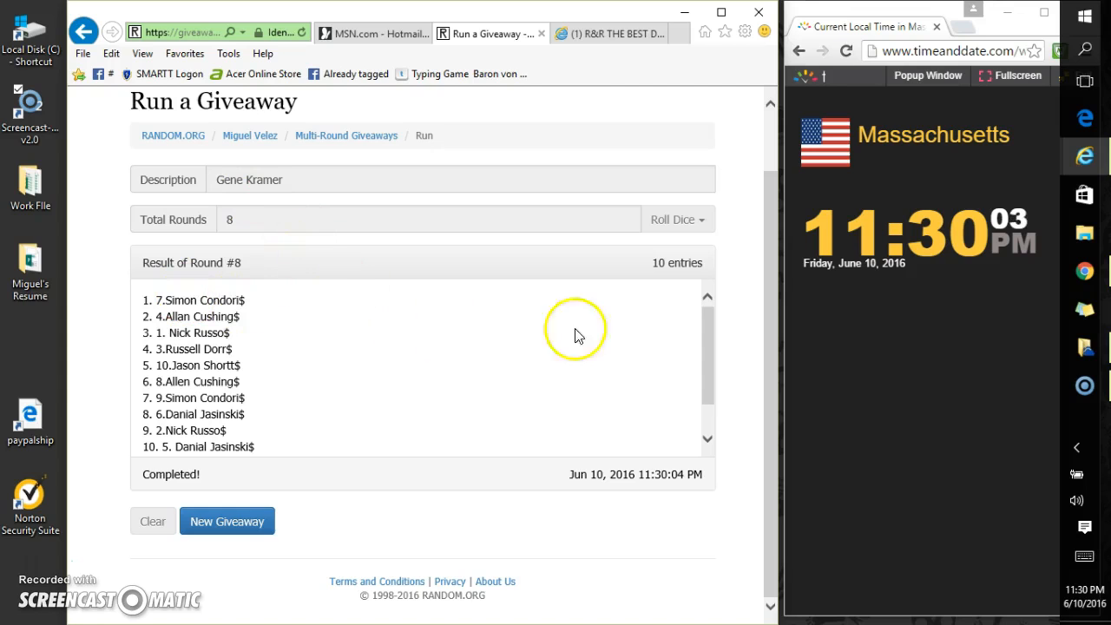
{"action": "scroll", "scroll_direction": "down", "scroll_amount": 3}
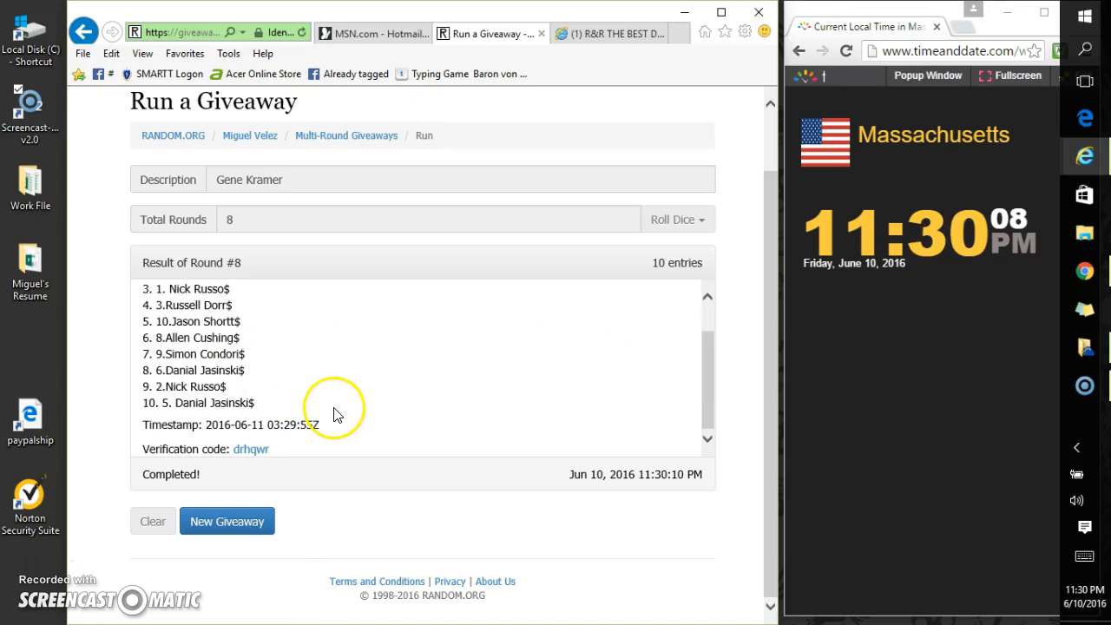